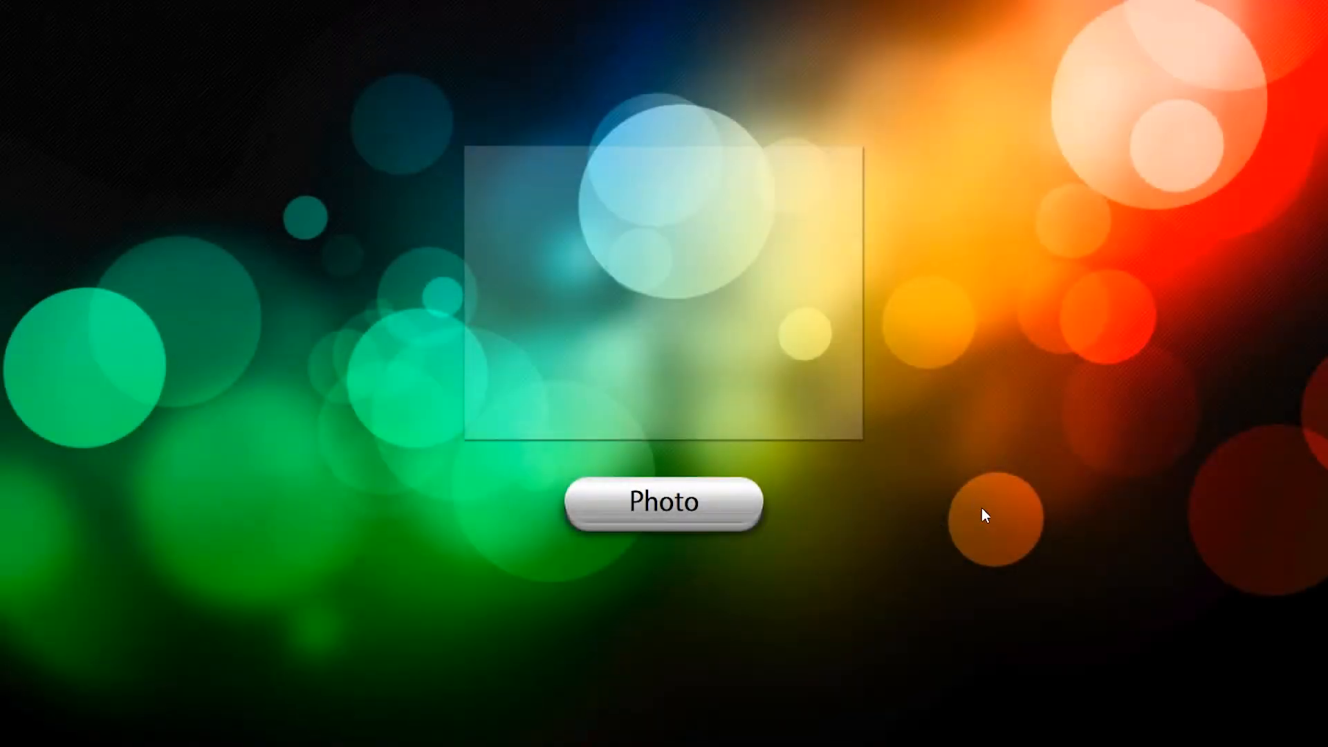
Step: Press S repeatedly to bring up the Preferences settings window
key(s)
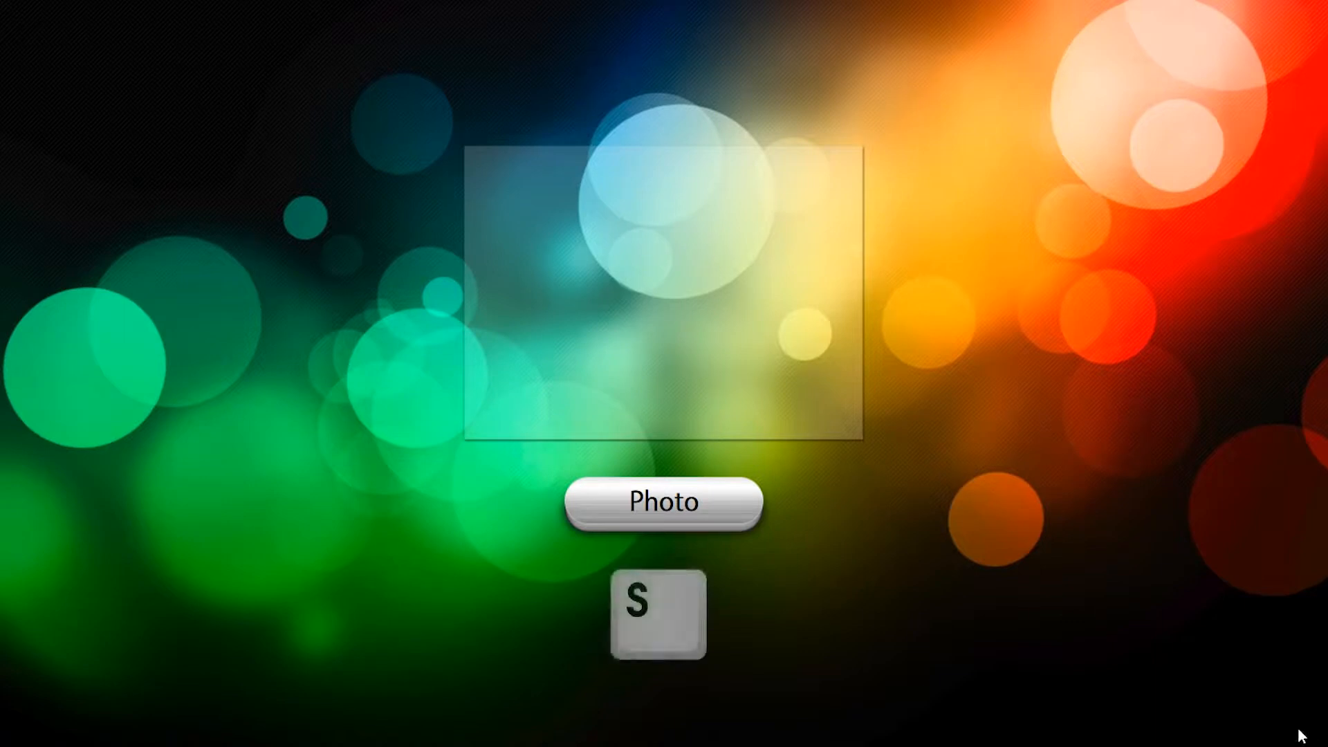
key(s)
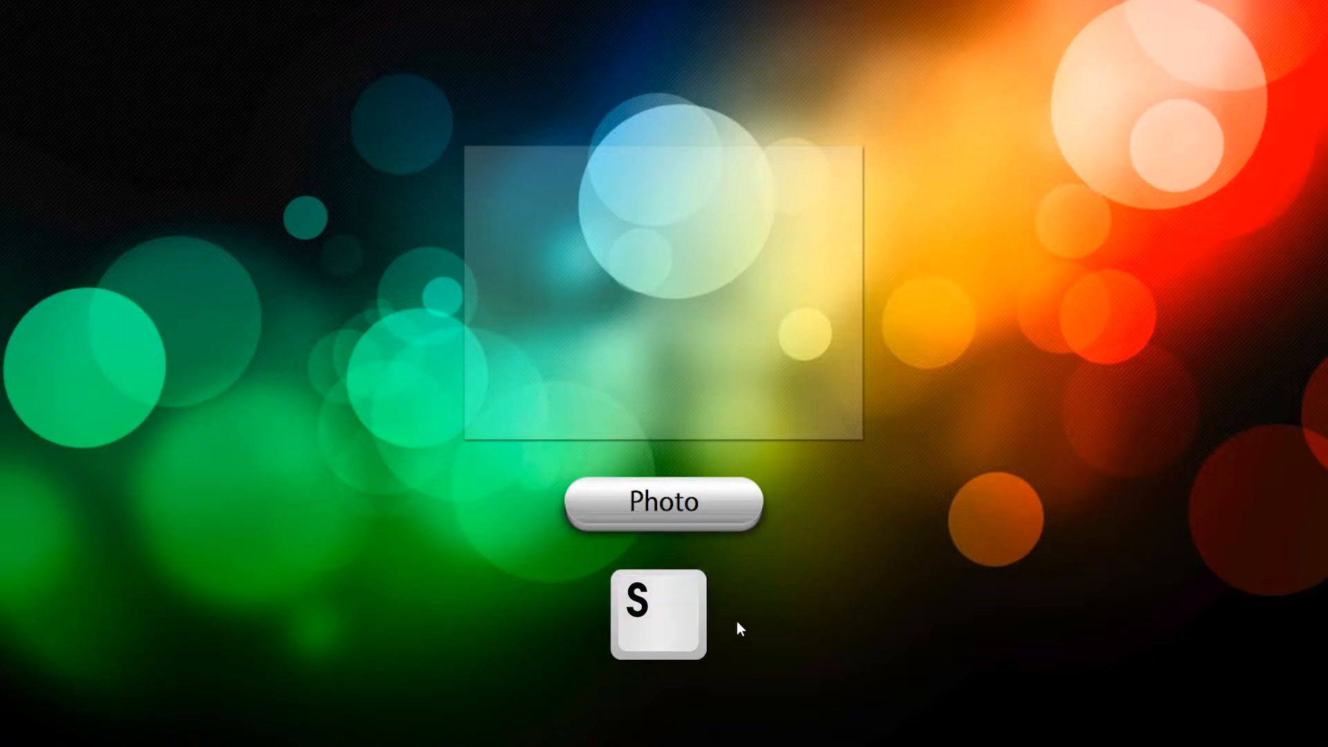
key(s)
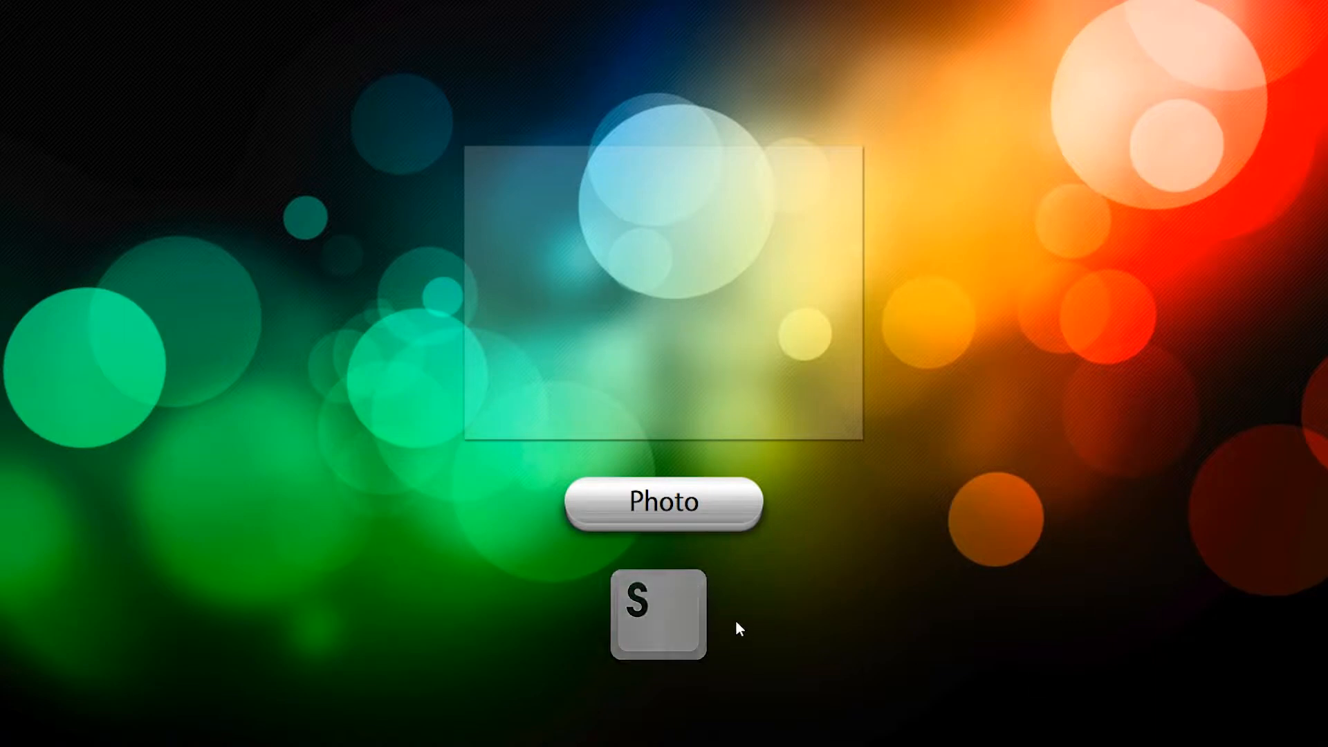
key(s)
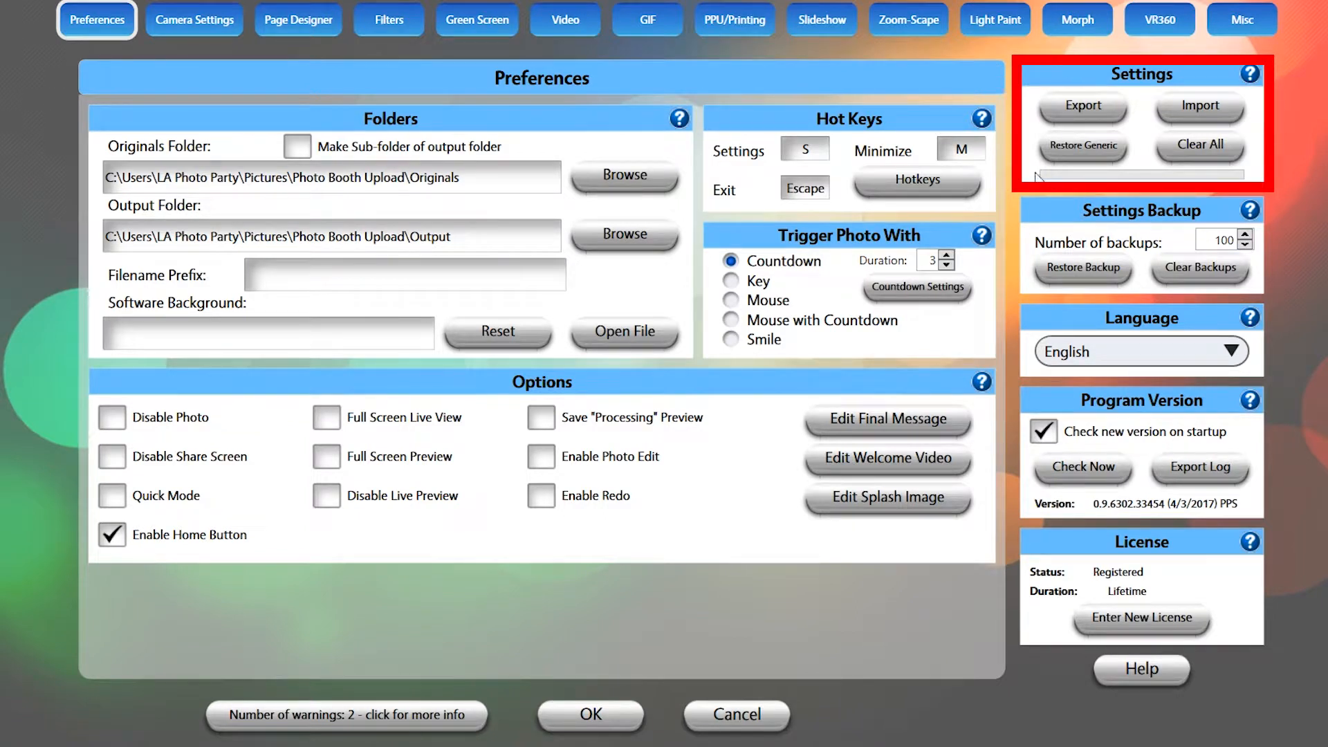
mouse_move(1191, 73)
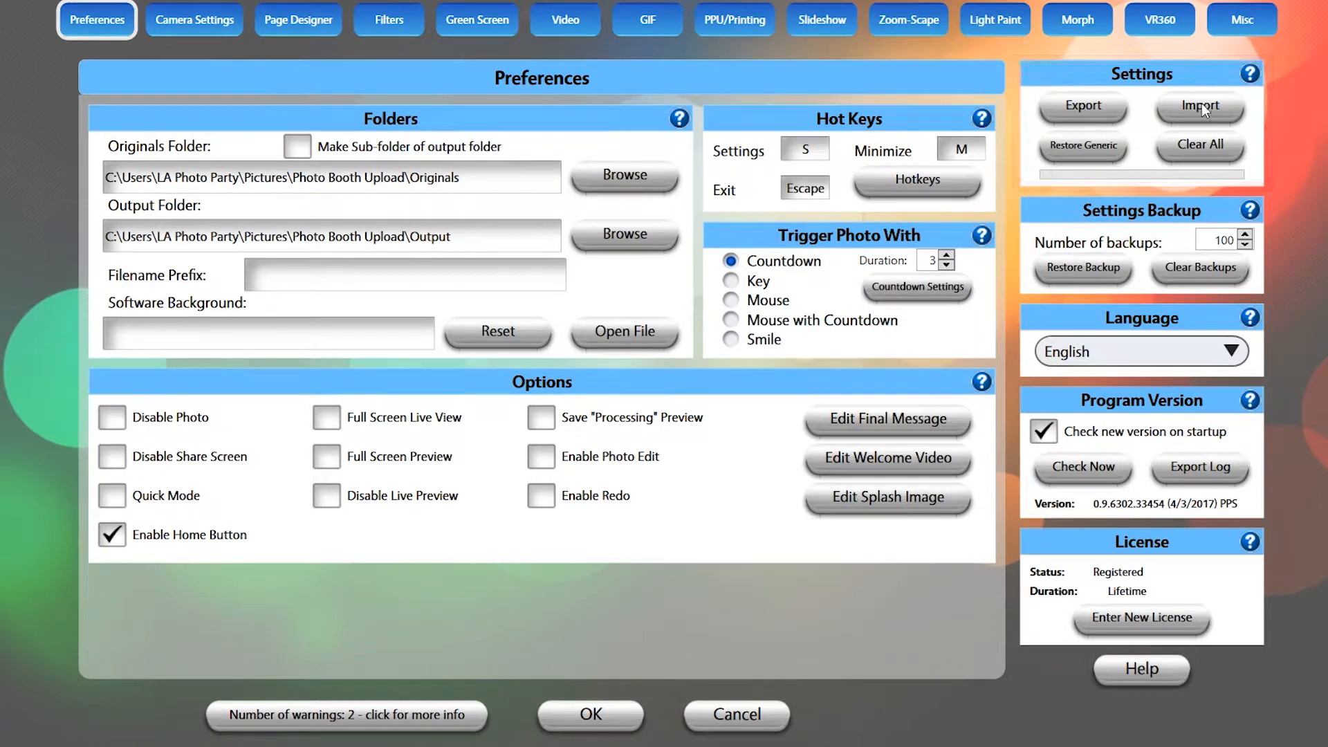
Step: Load MemorialDay2.pbu from the USB drive's MemorialDayGraphics folder for import
click(1199, 106)
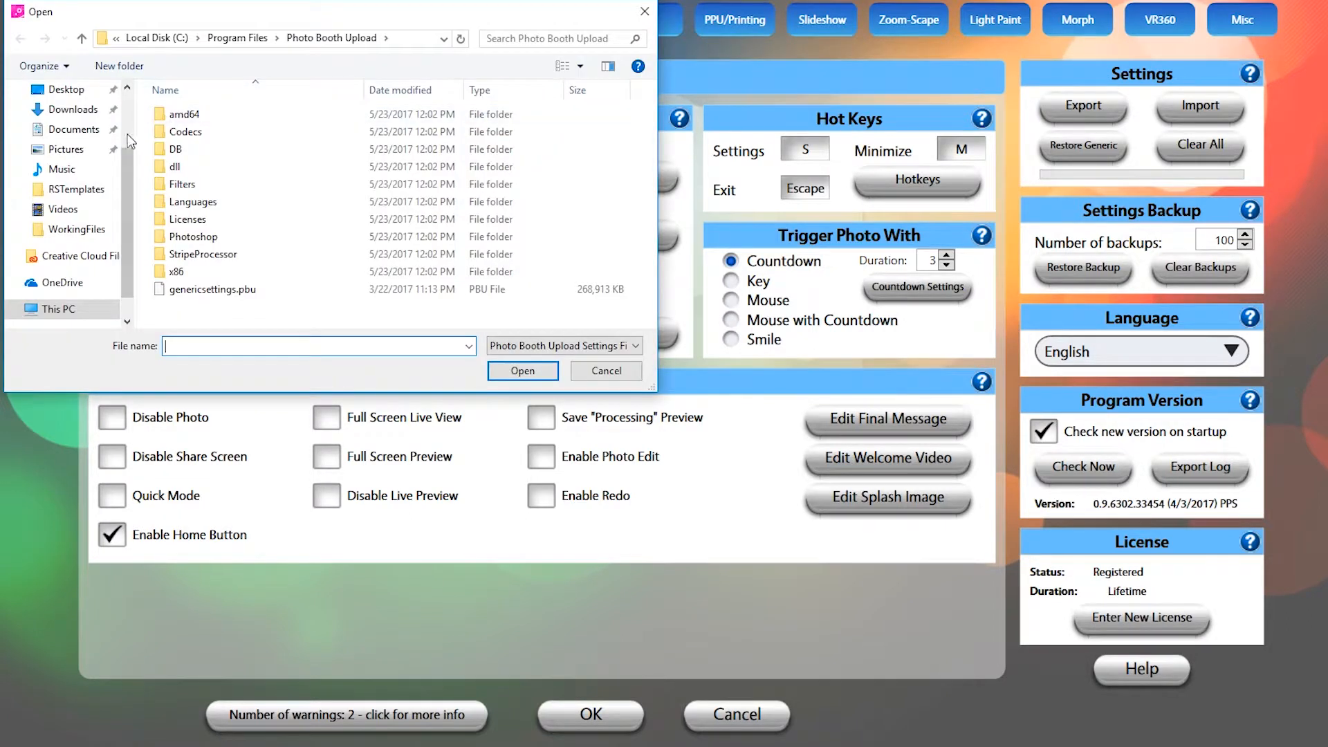
click(79, 122)
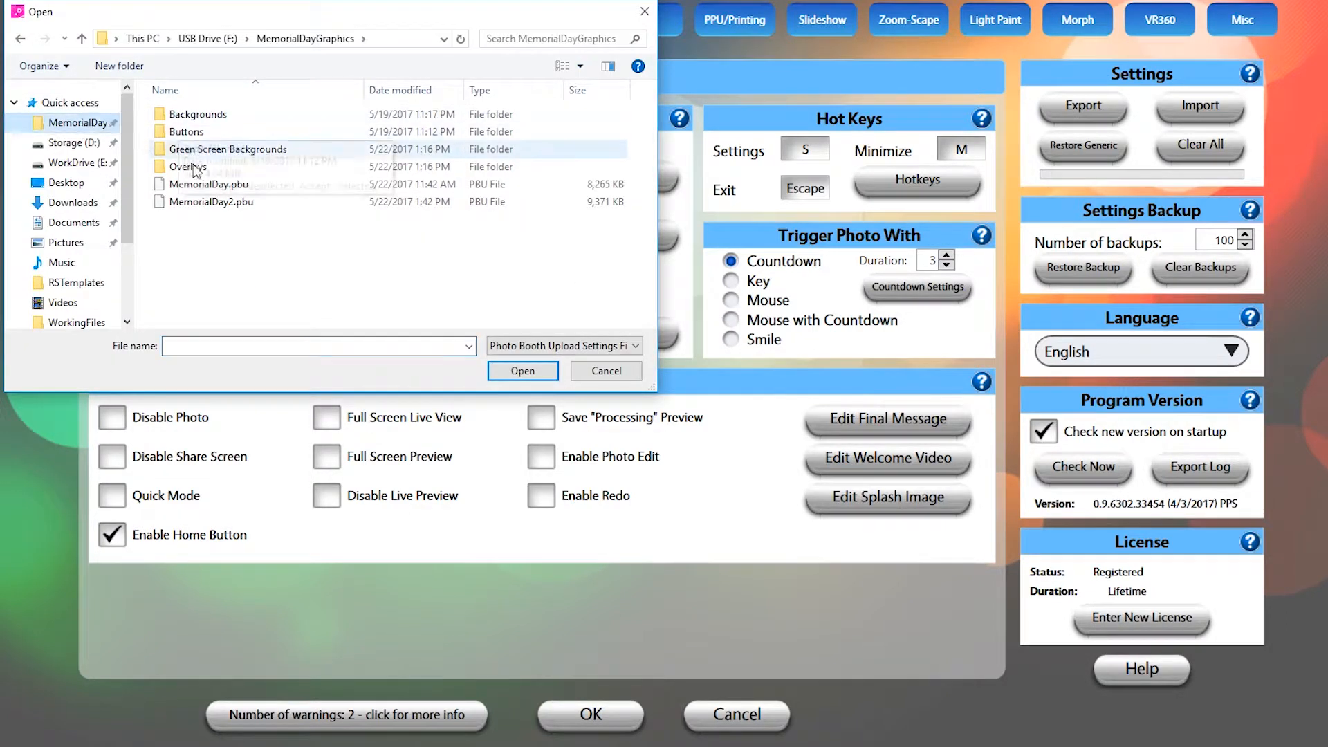
click(213, 201)
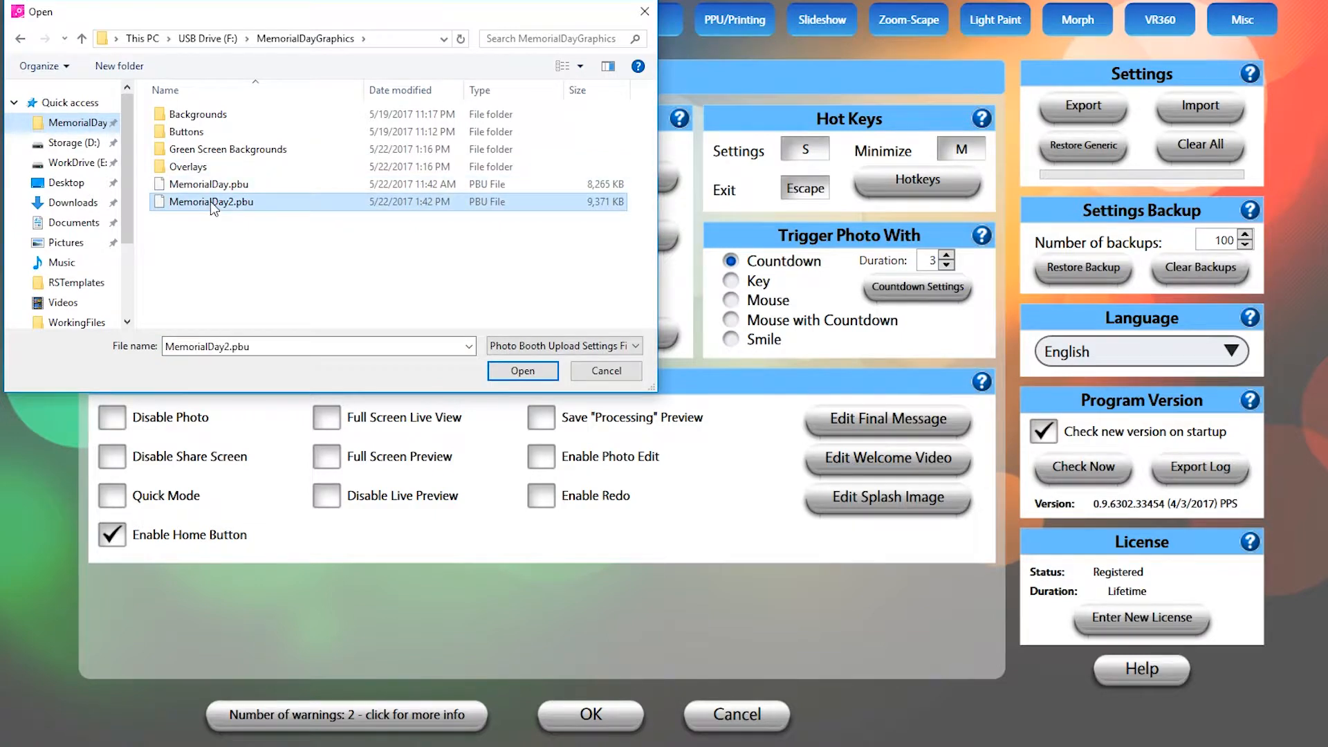
mouse_move(303, 227)
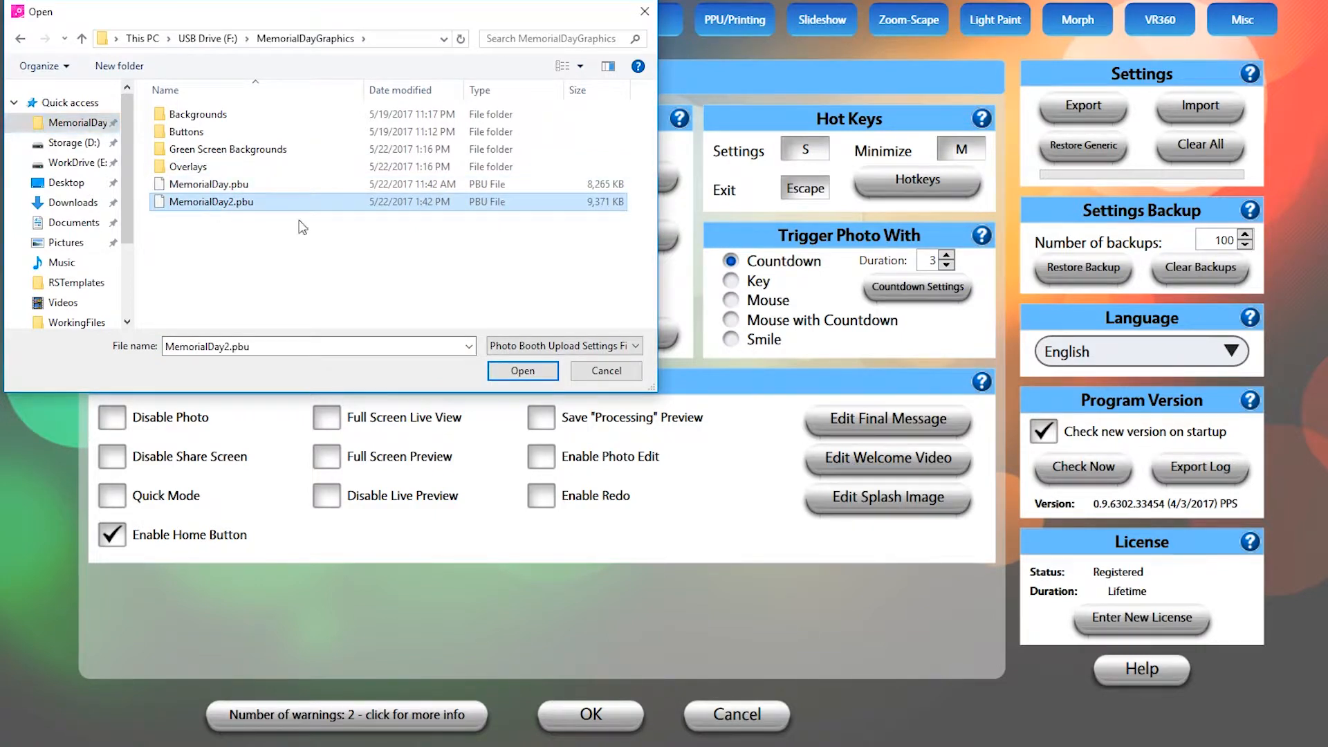
click(522, 370)
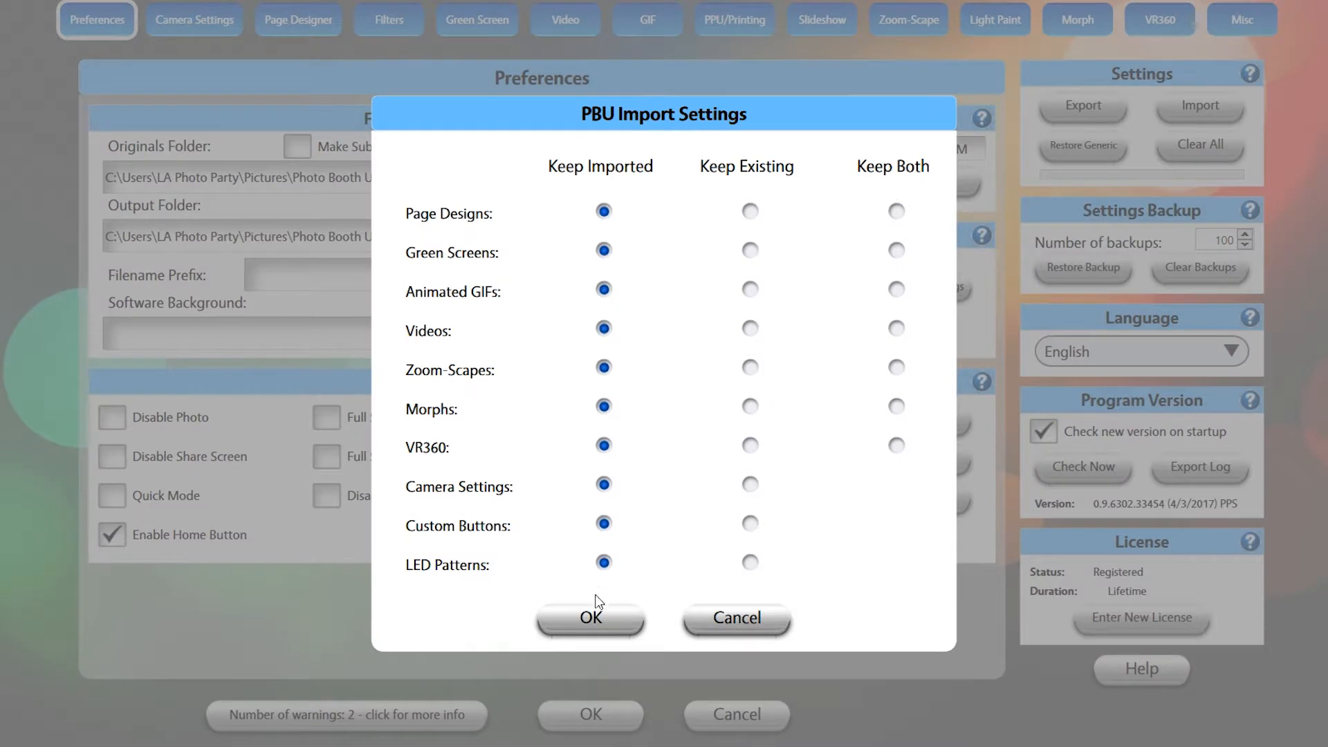
Step: Accept Keep Imported for all items and confirm the 'imported successfully' message
click(591, 616)
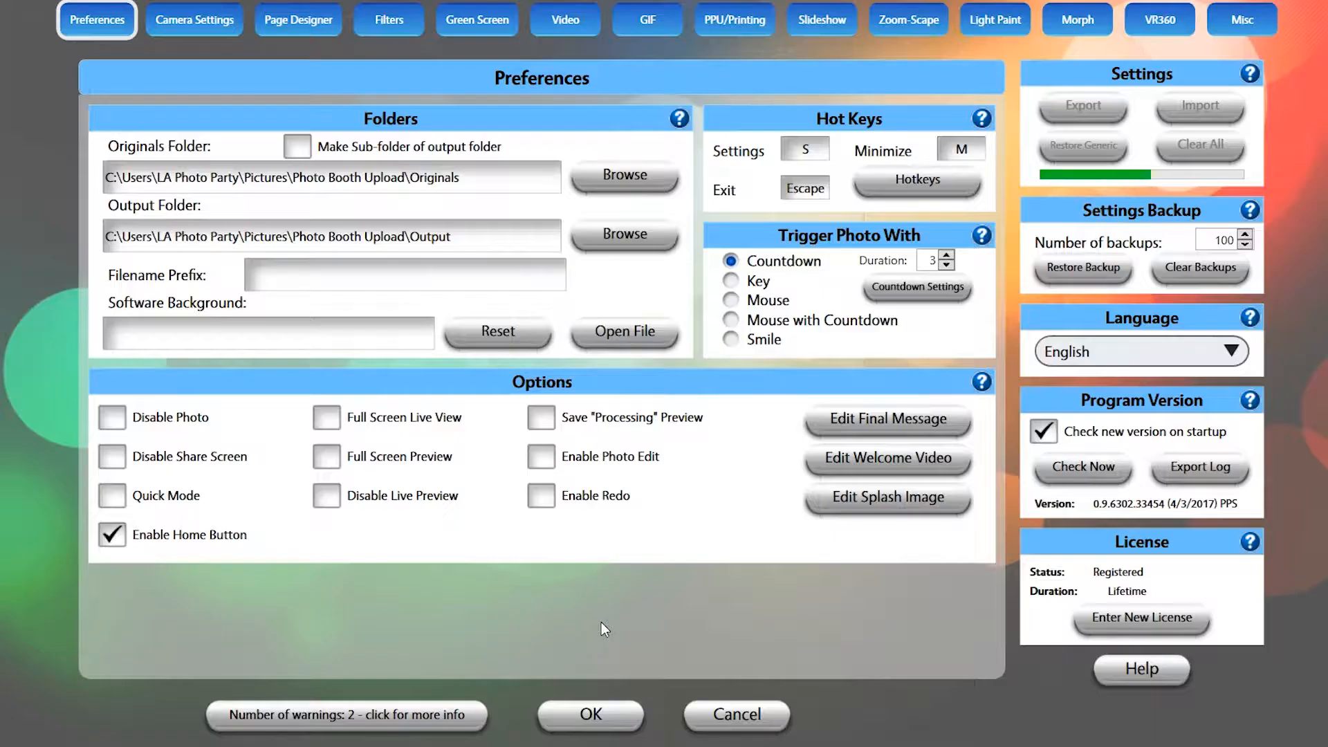
click(1199, 106)
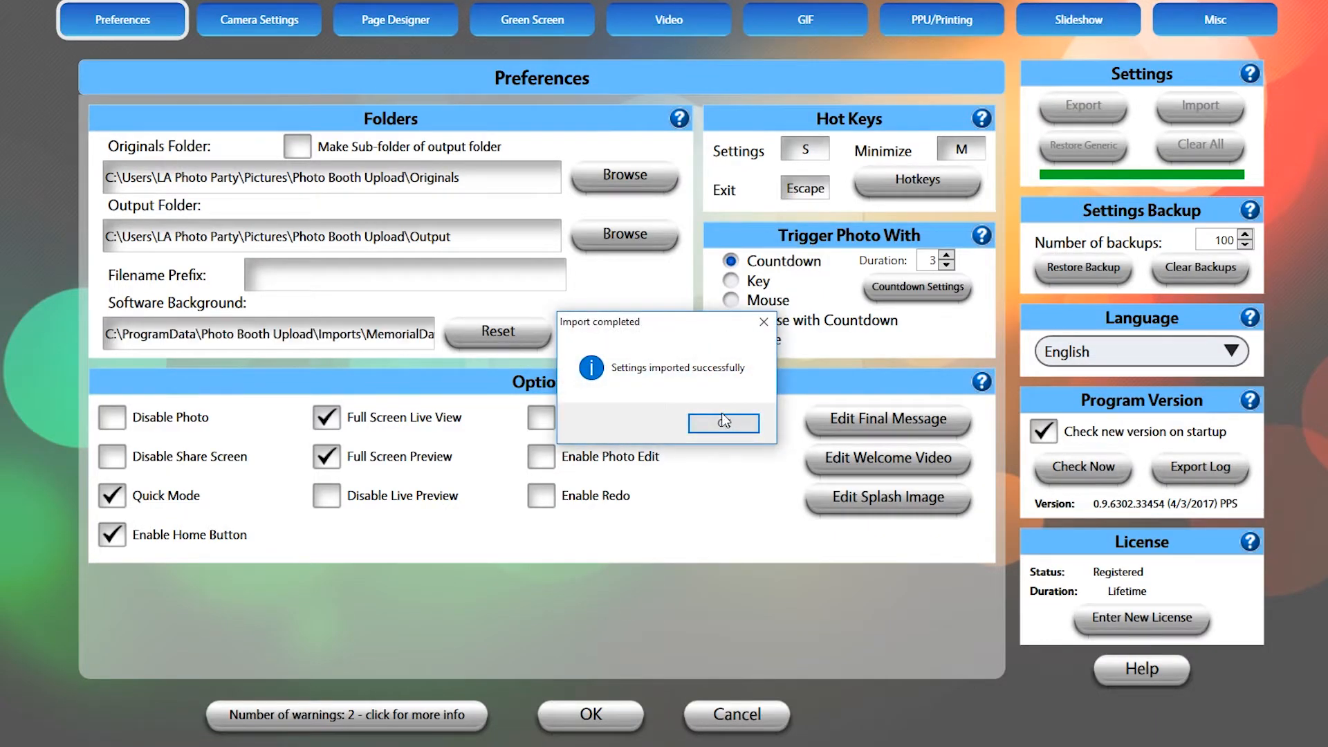